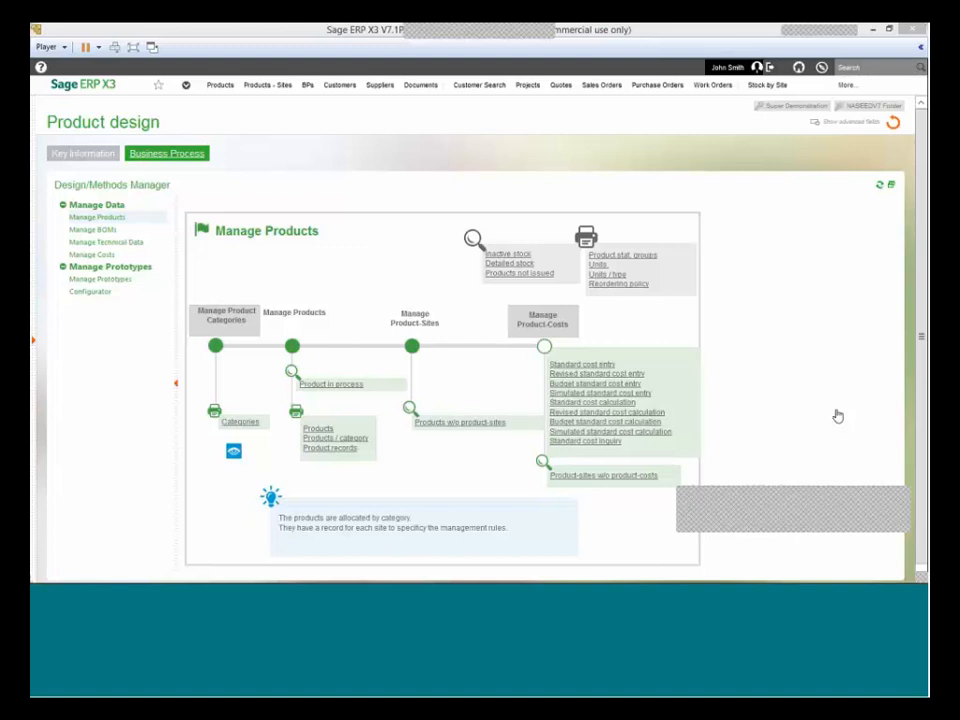
mouse_move(748, 405)
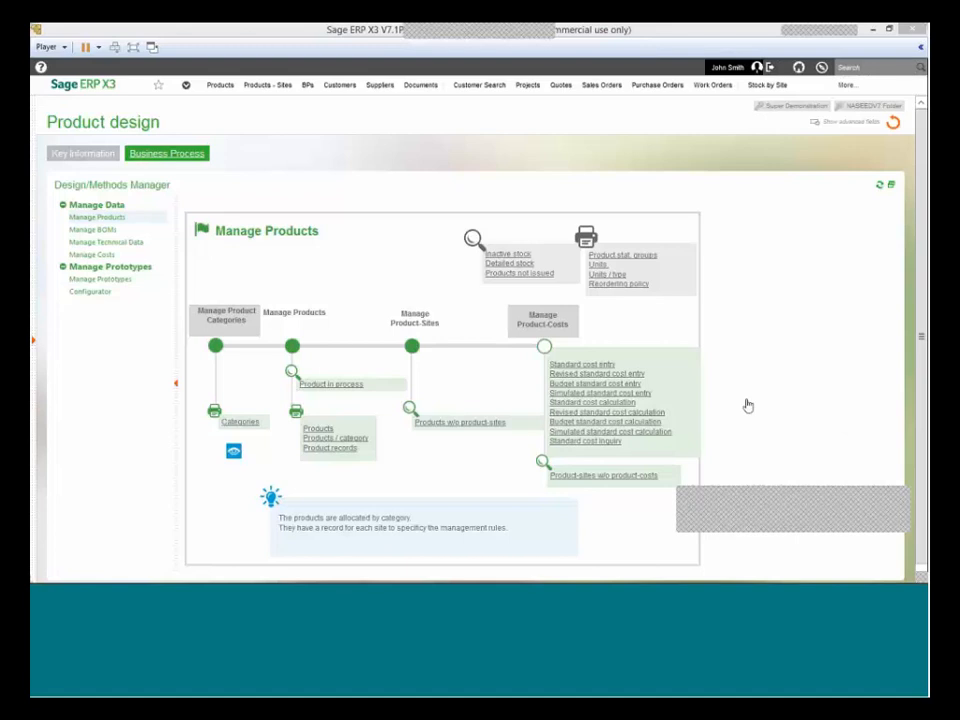
mouse_move(146, 137)
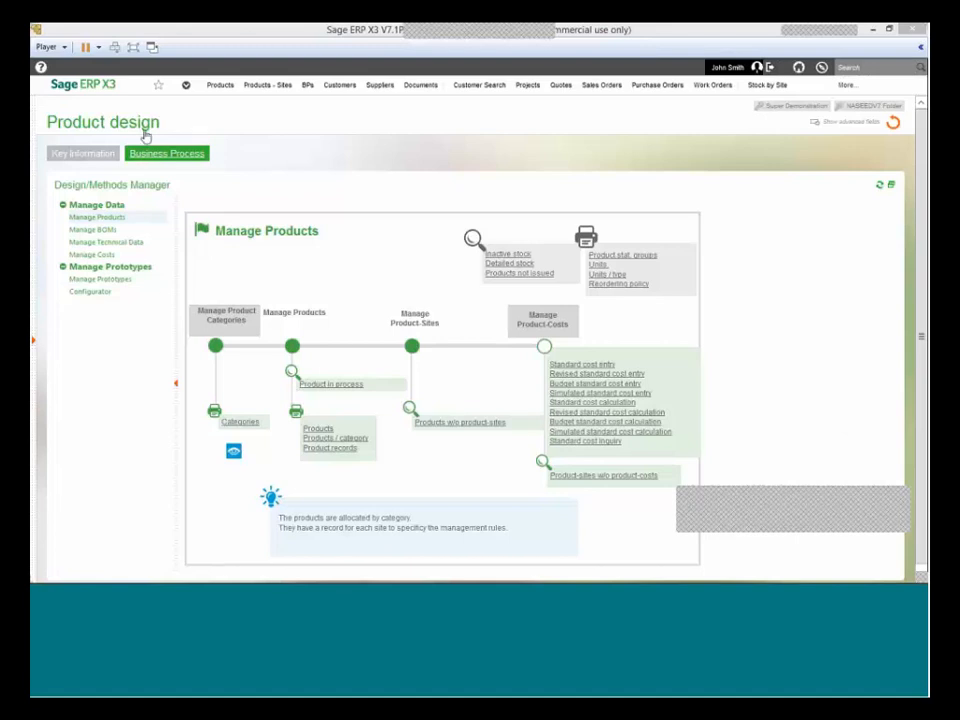
mouse_move(268, 258)
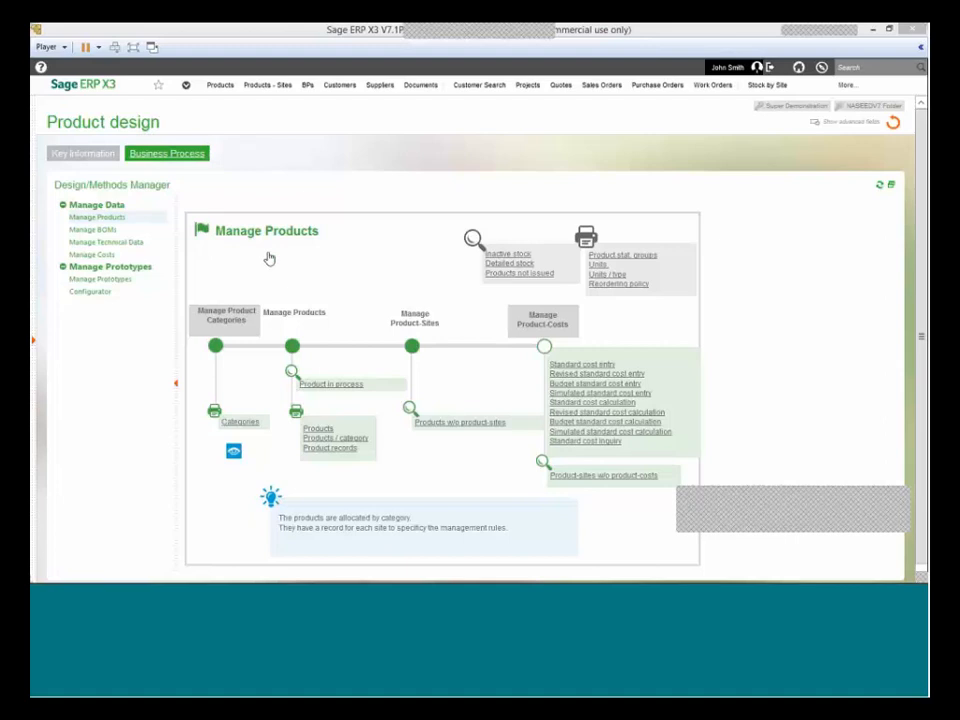
mouse_move(228, 245)
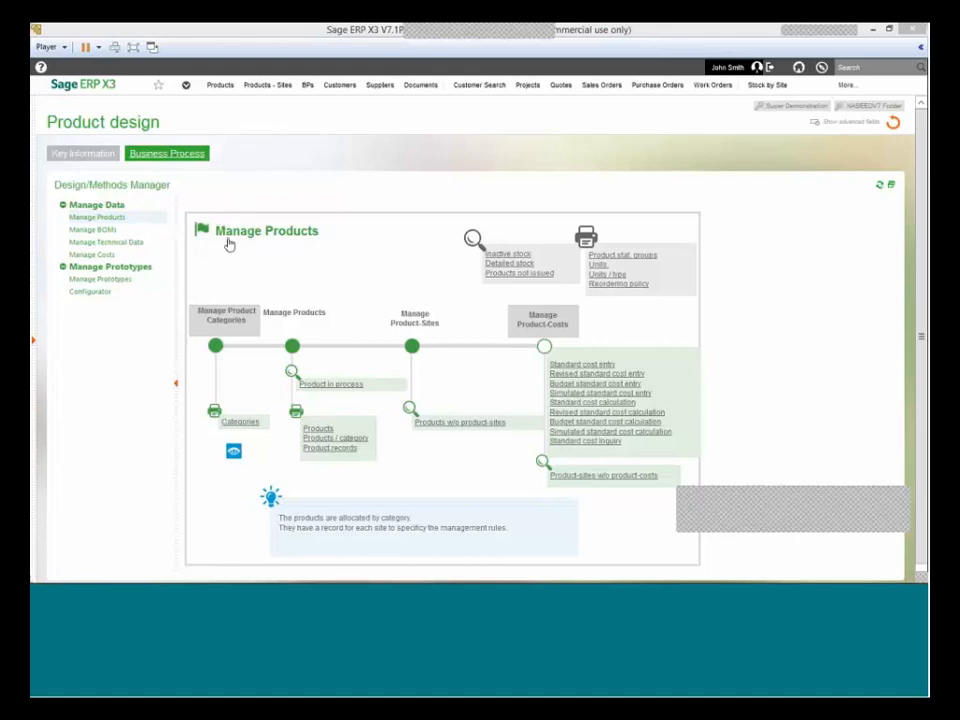
mouse_move(286, 254)
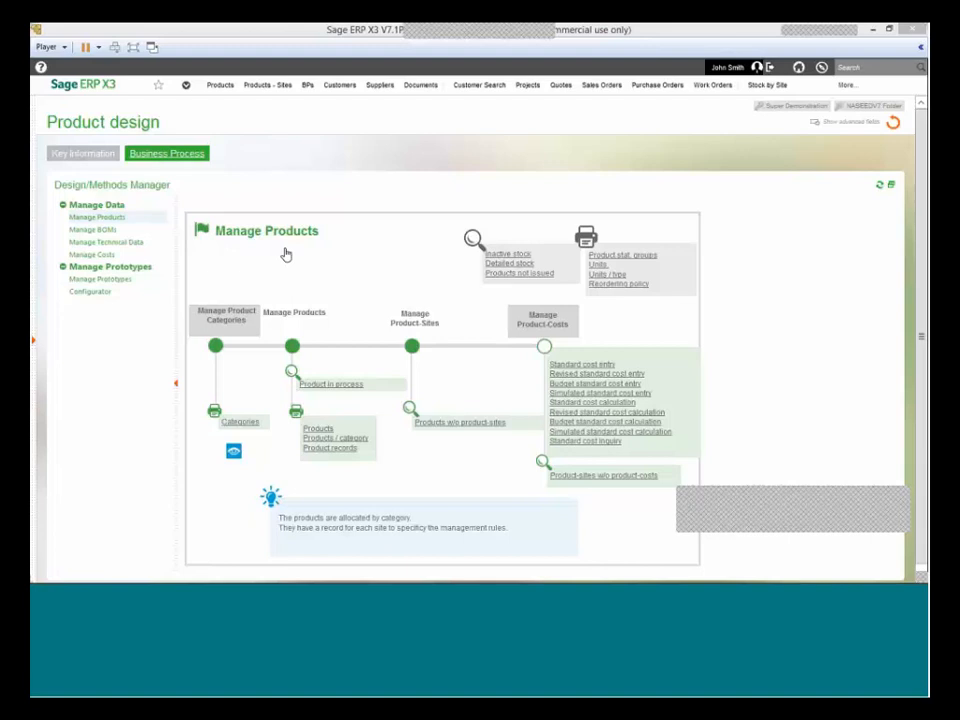
mouse_move(282, 355)
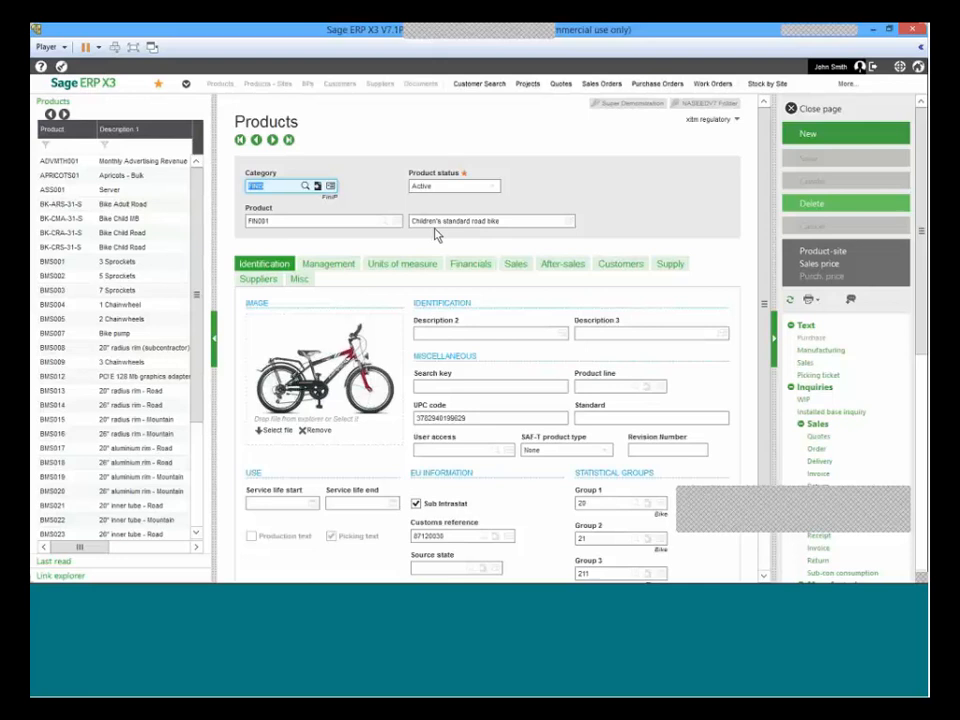
mouse_move(369, 308)
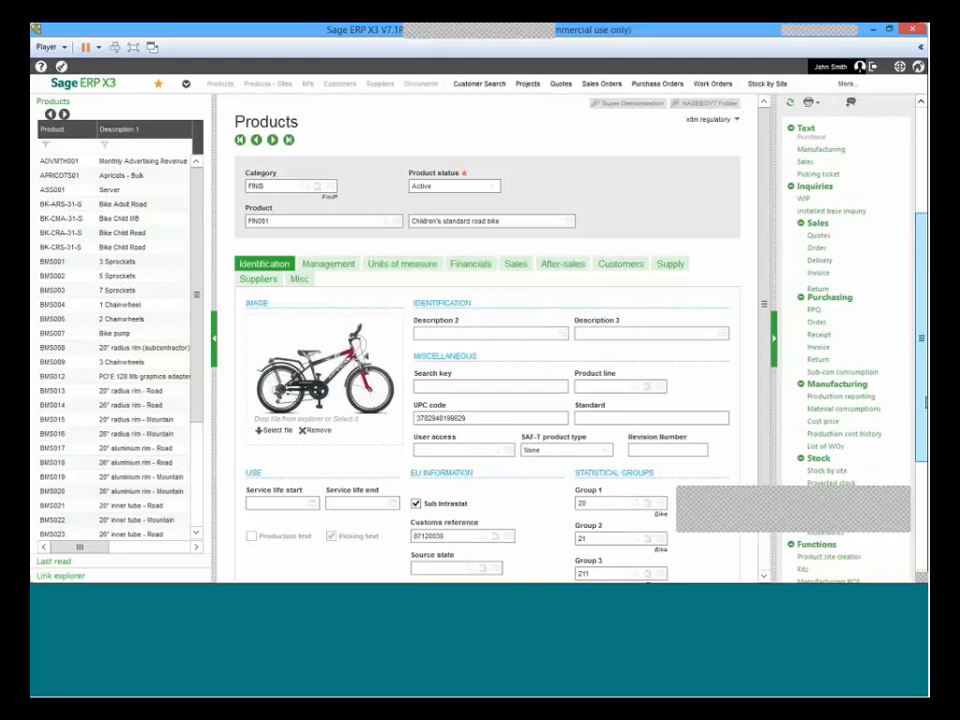
Scroll FIN001's product record down to its Functions section.
scroll("down", 3)
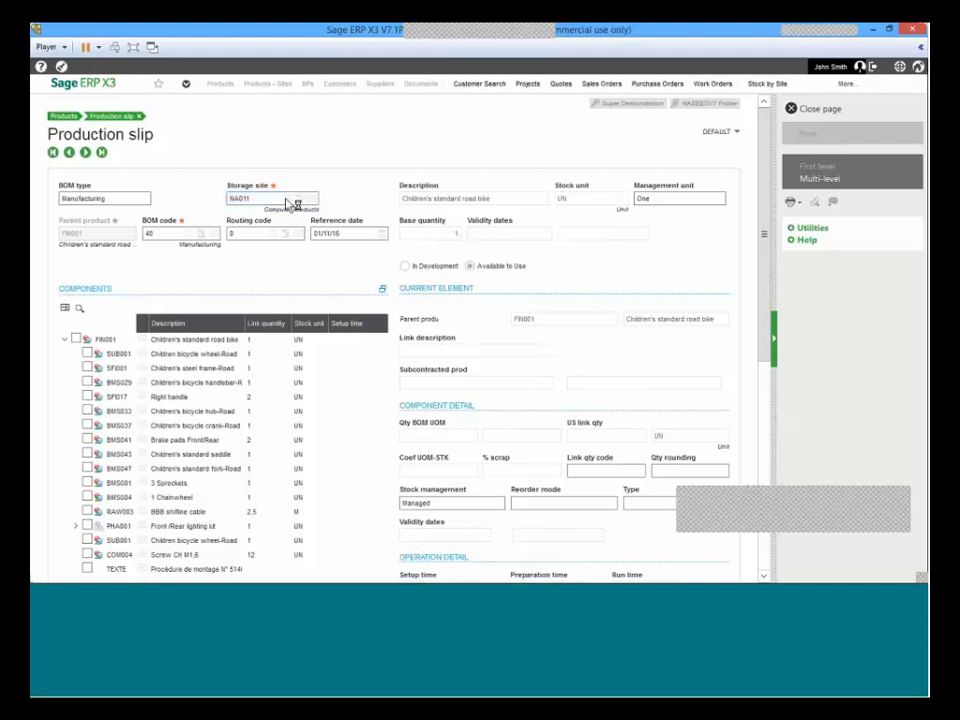
Choose storage site NA012, confirm BOM code 40, and look up routing codes.
left_click(298, 198)
type("2")
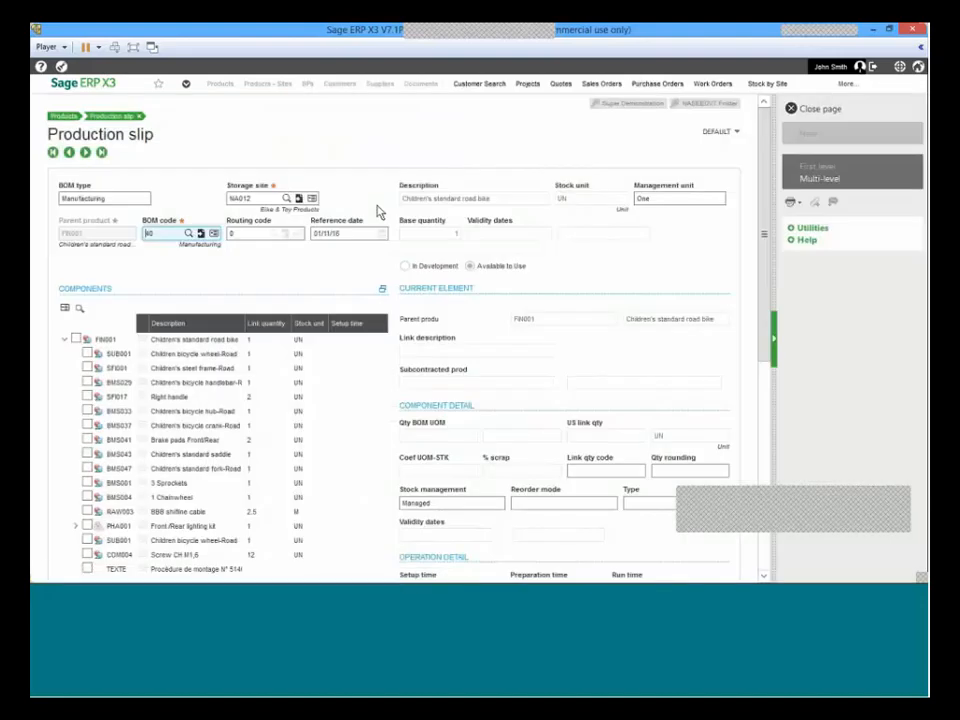
mouse_move(378, 212)
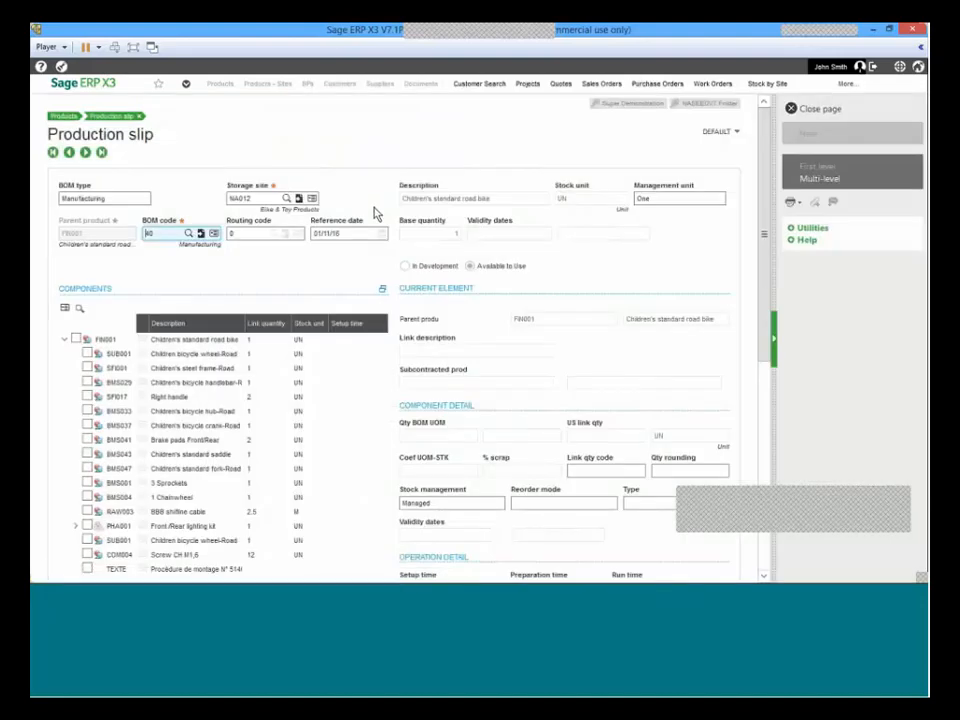
left_click(265, 233)
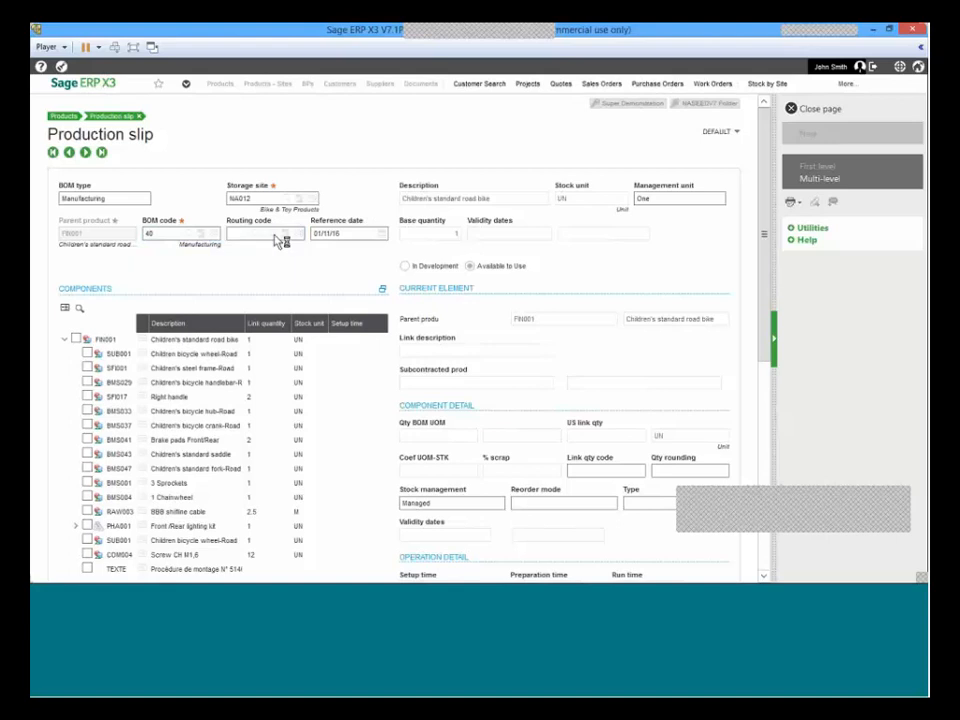
left_click(287, 233)
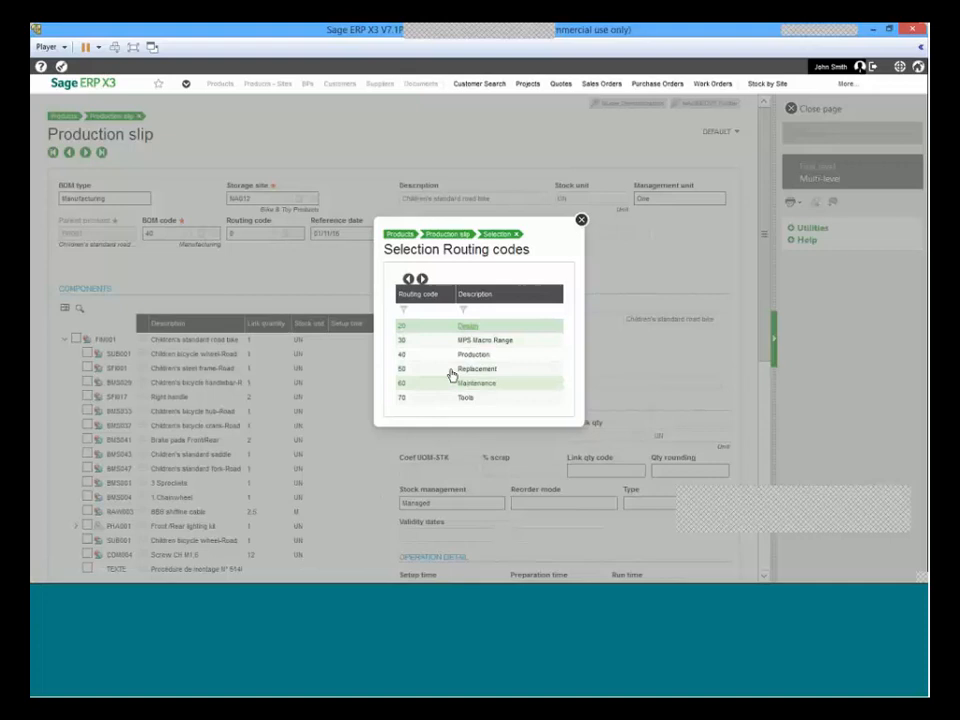
Pick routing code 40, Production, from the routing code selection list.
left_click(473, 354)
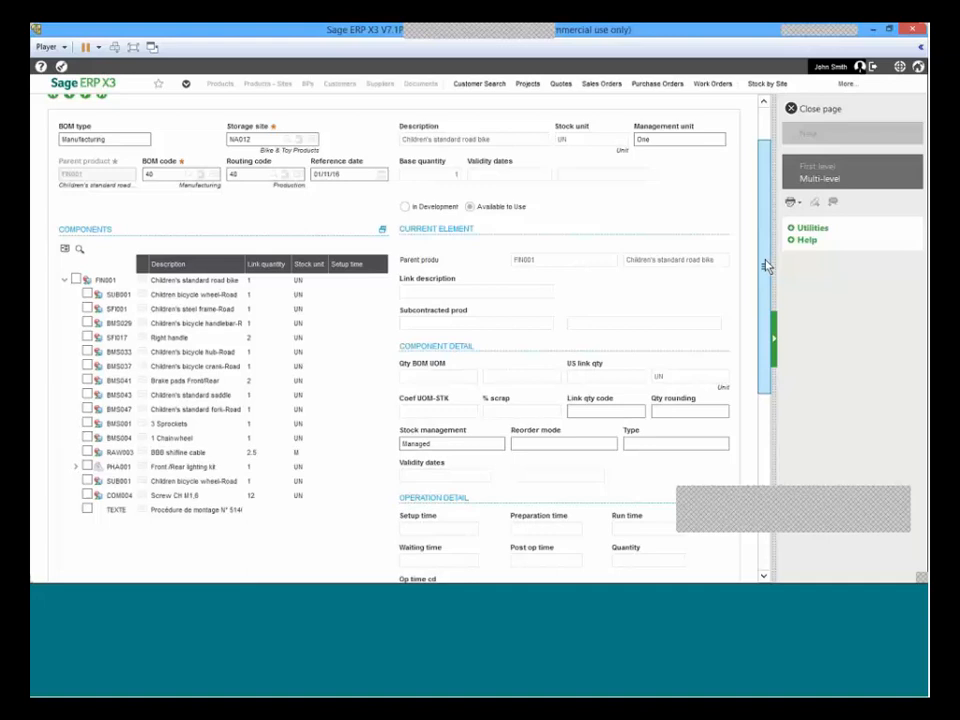
Scroll to the Components tree and switch it to Multi-level view.
scroll("down", 3)
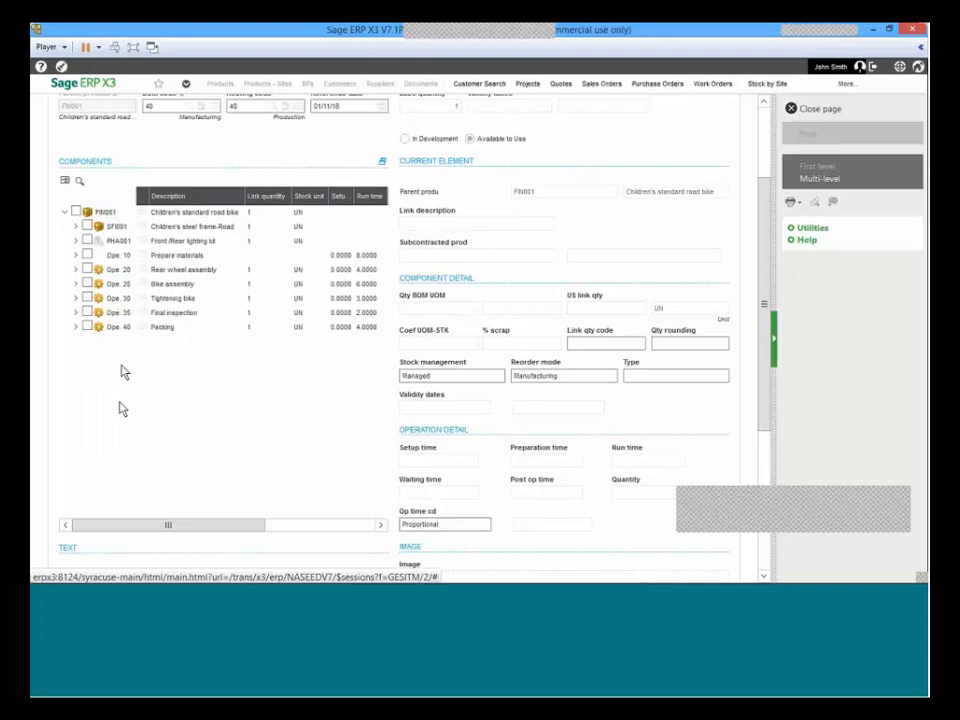
left_click(853, 178)
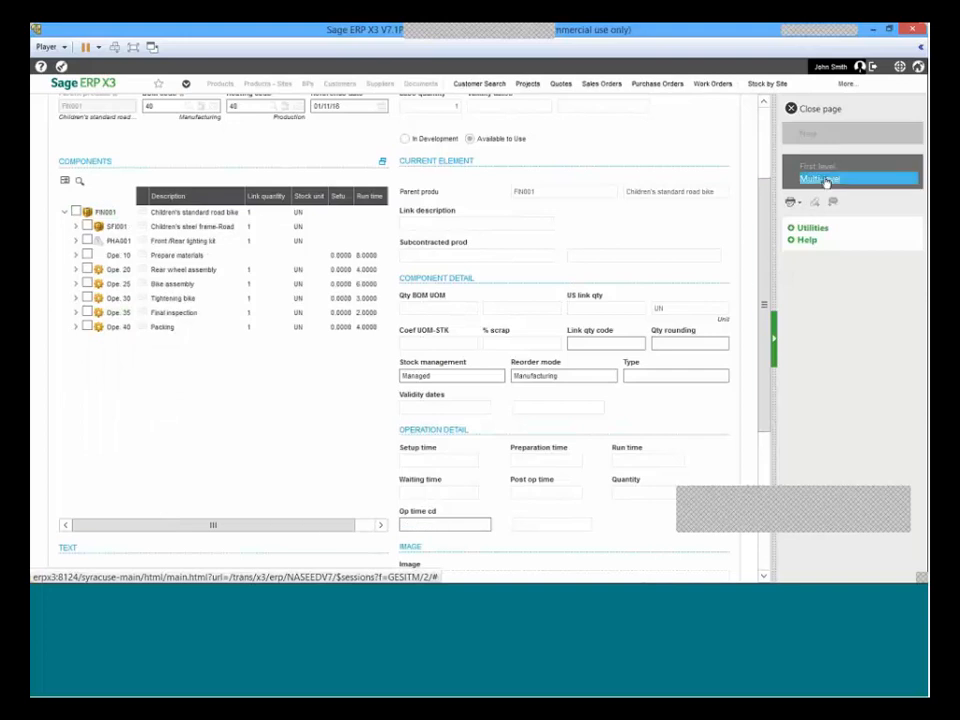
Review the multi-level component tree with its operations, machines and operators.
left_click(825, 179)
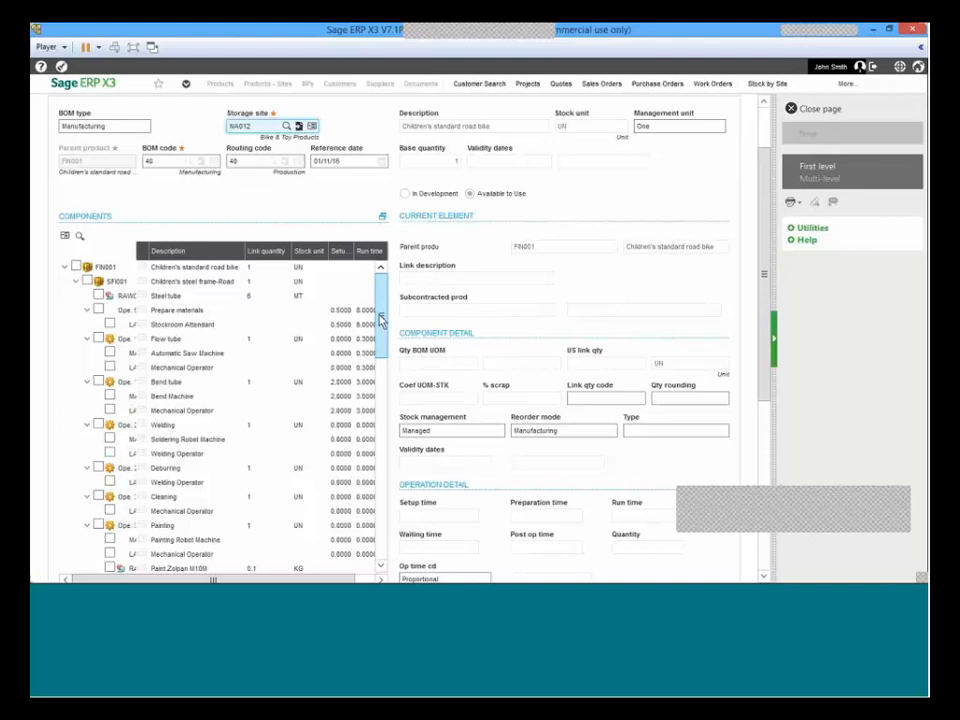
scroll("down", 3)
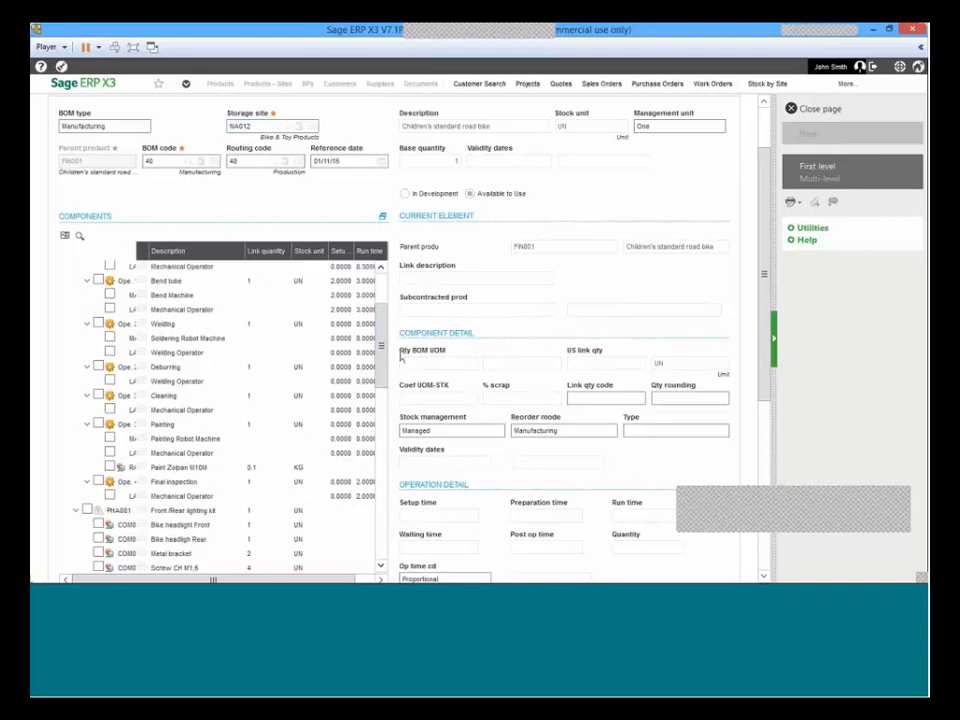
scroll("down", 3)
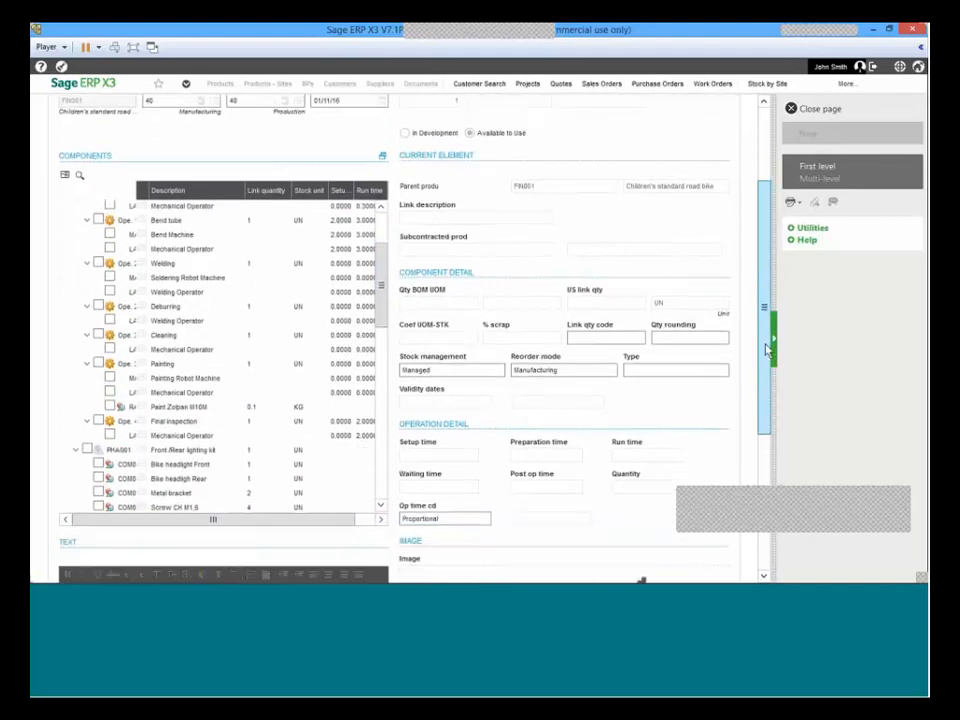
scroll("down", 3)
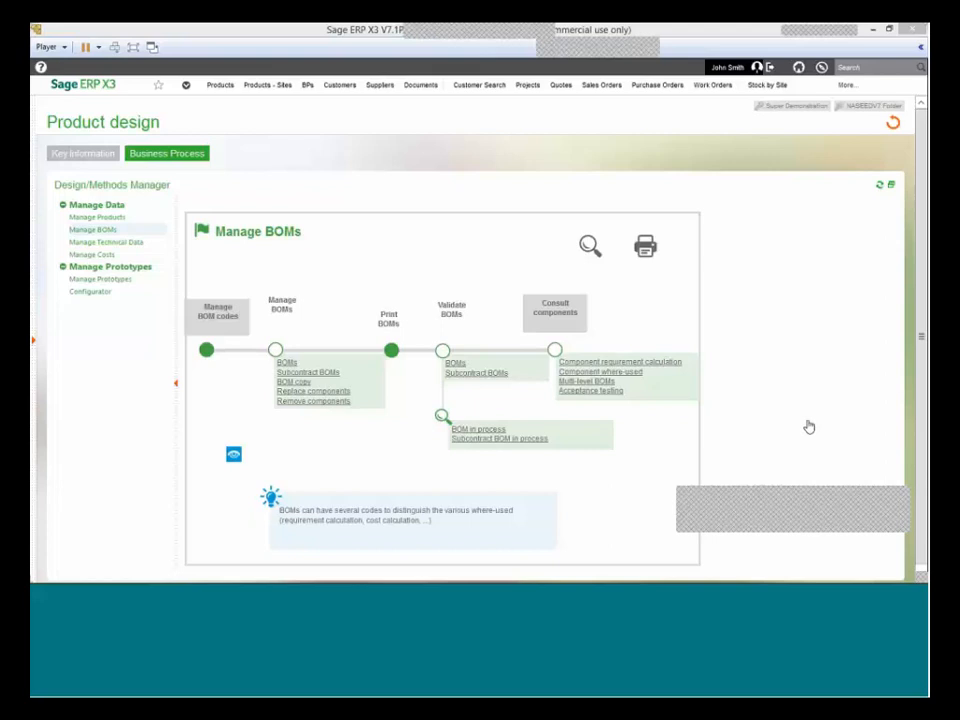
mouse_move(396, 455)
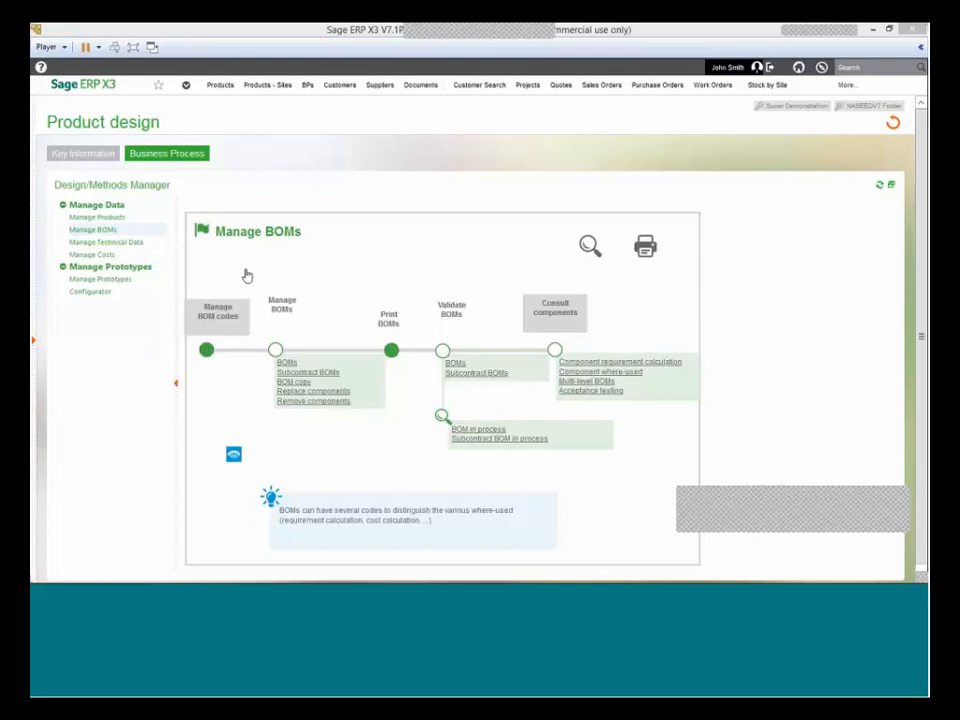
mouse_move(207, 368)
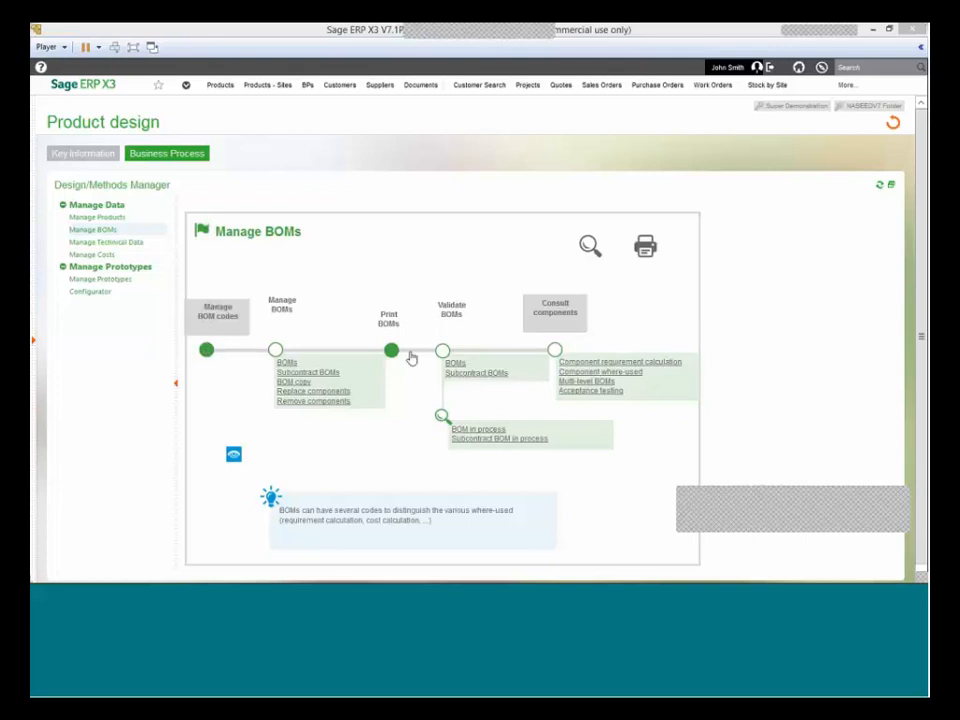
mouse_move(212, 302)
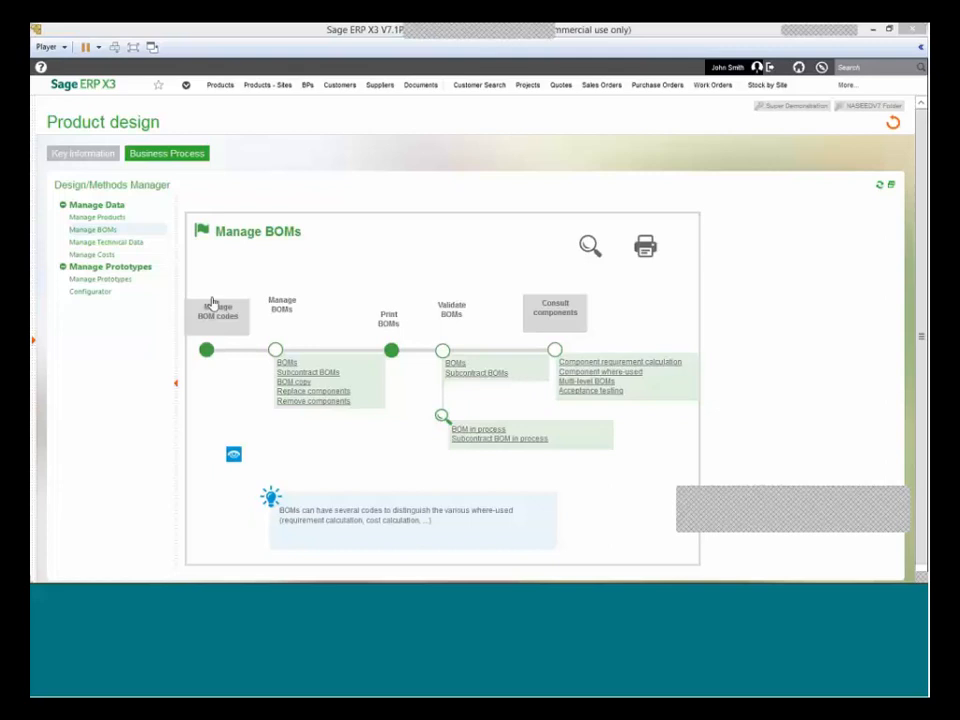
mouse_move(210, 362)
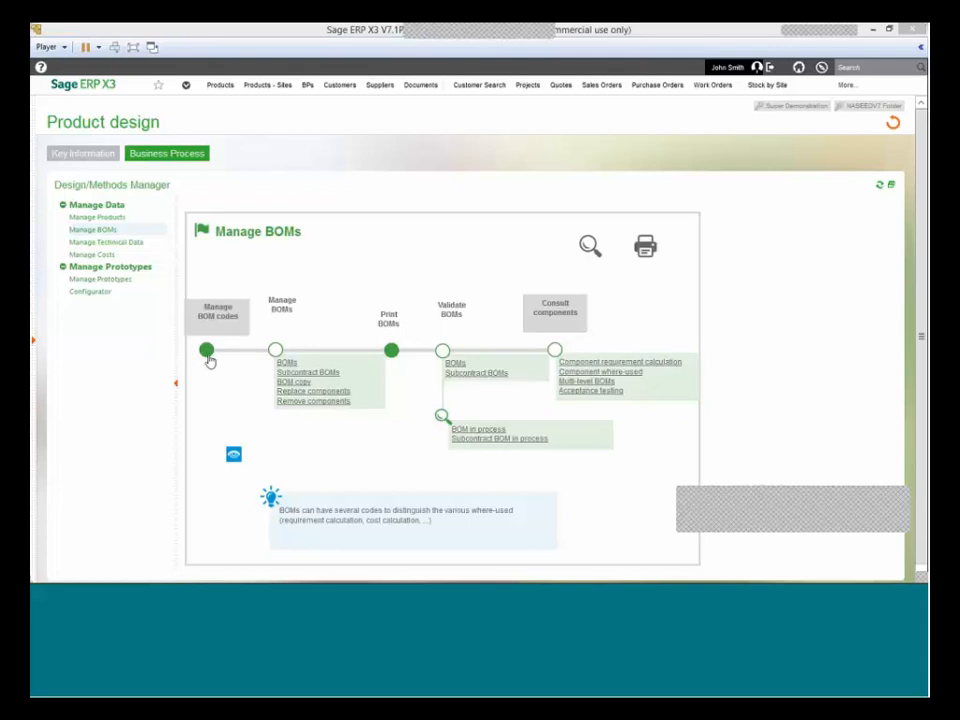
mouse_move(276, 347)
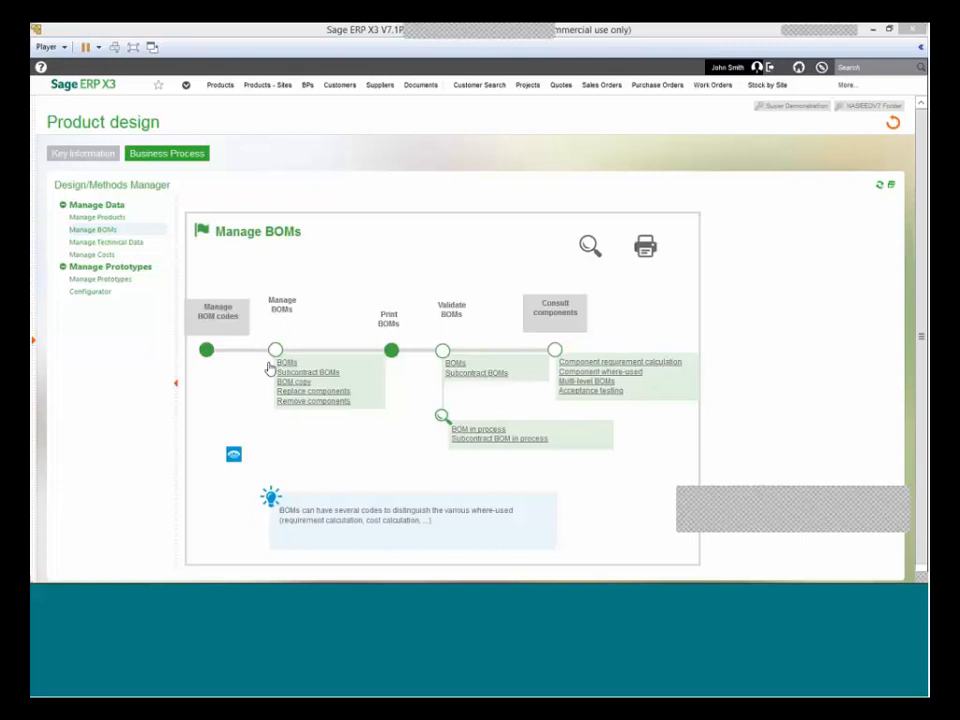
mouse_move(275, 401)
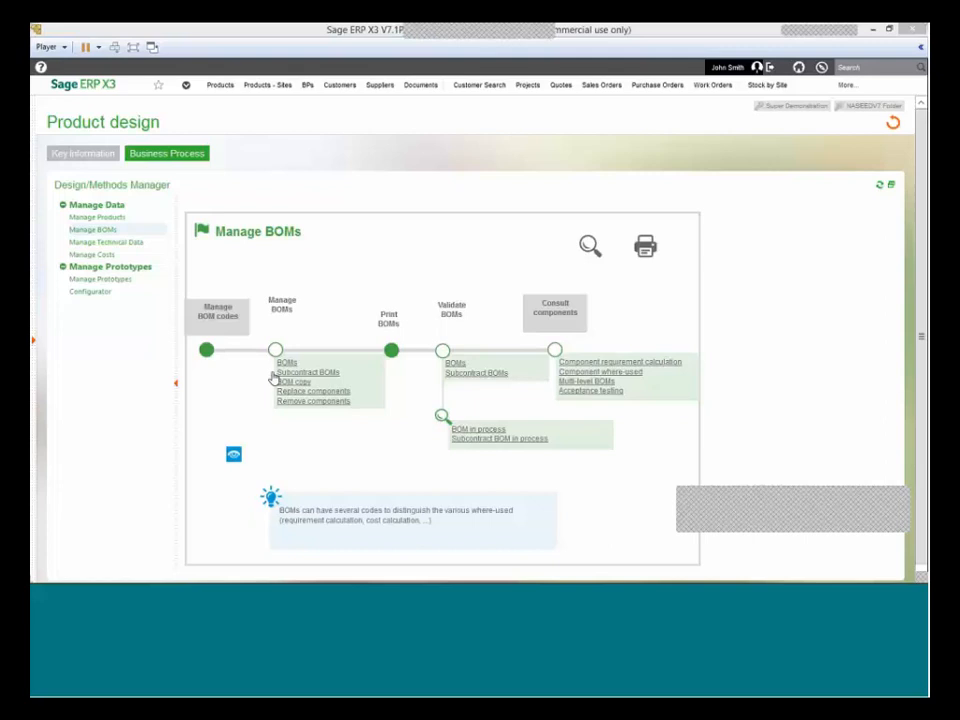
mouse_move(290, 375)
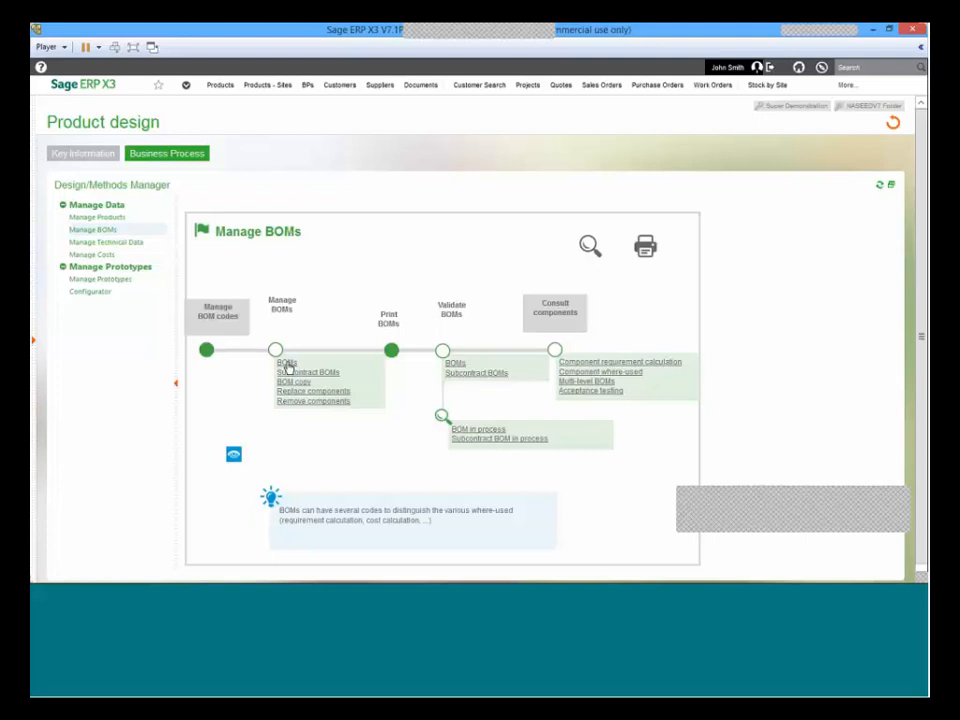
mouse_move(286, 364)
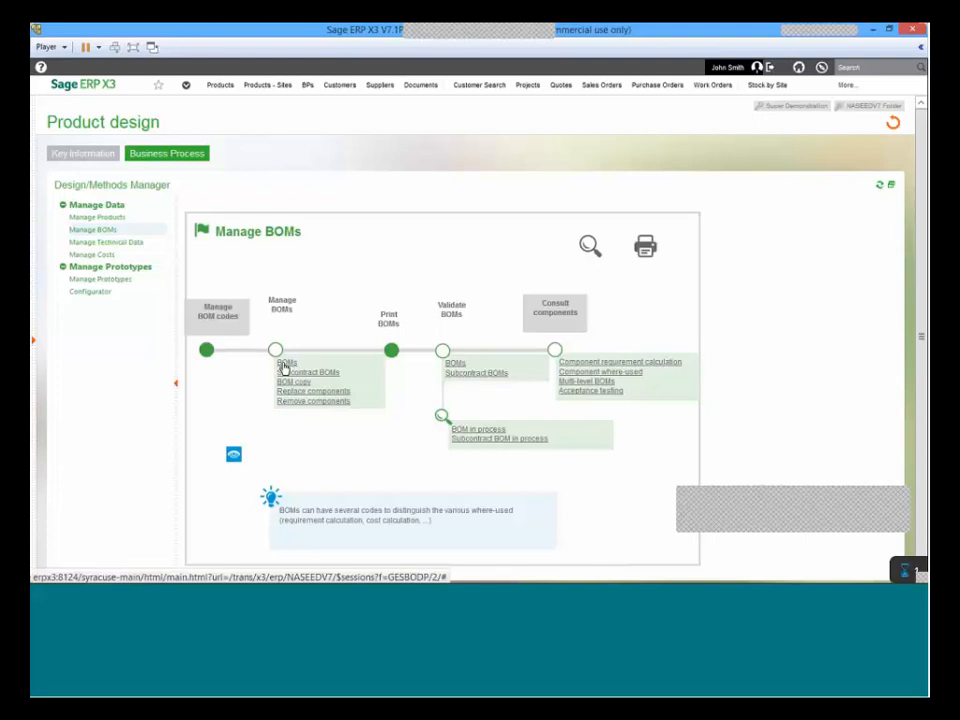
Launch the BOMs function from the Manage BOMs process map.
left_click(288, 362)
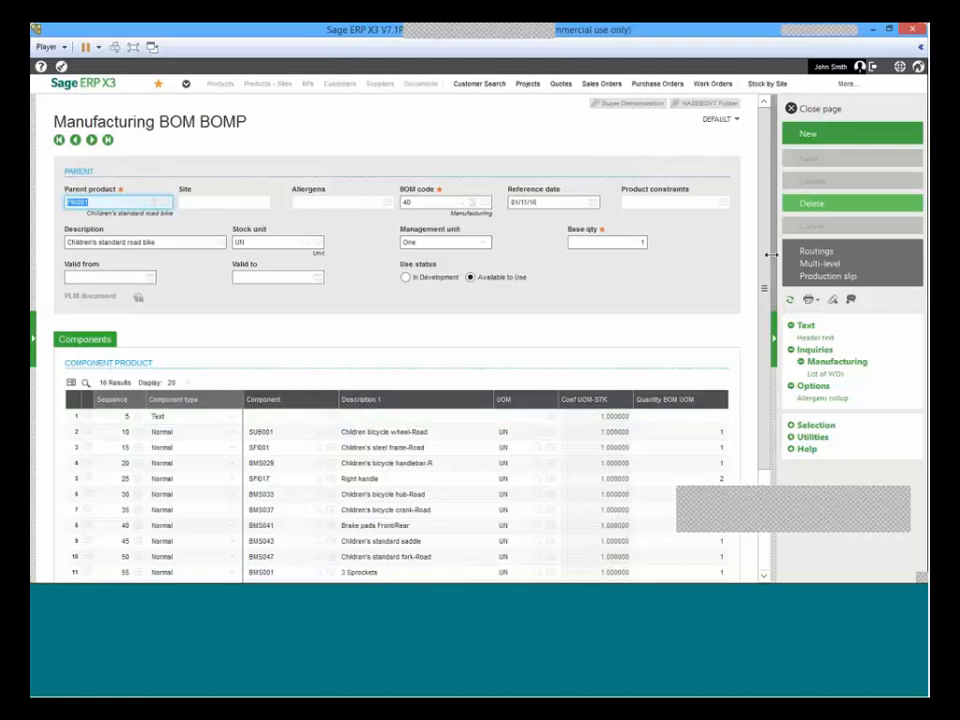
Inspect the wheel and Text component lines, including the wheel's conversion coefficient.
scroll("down", 3)
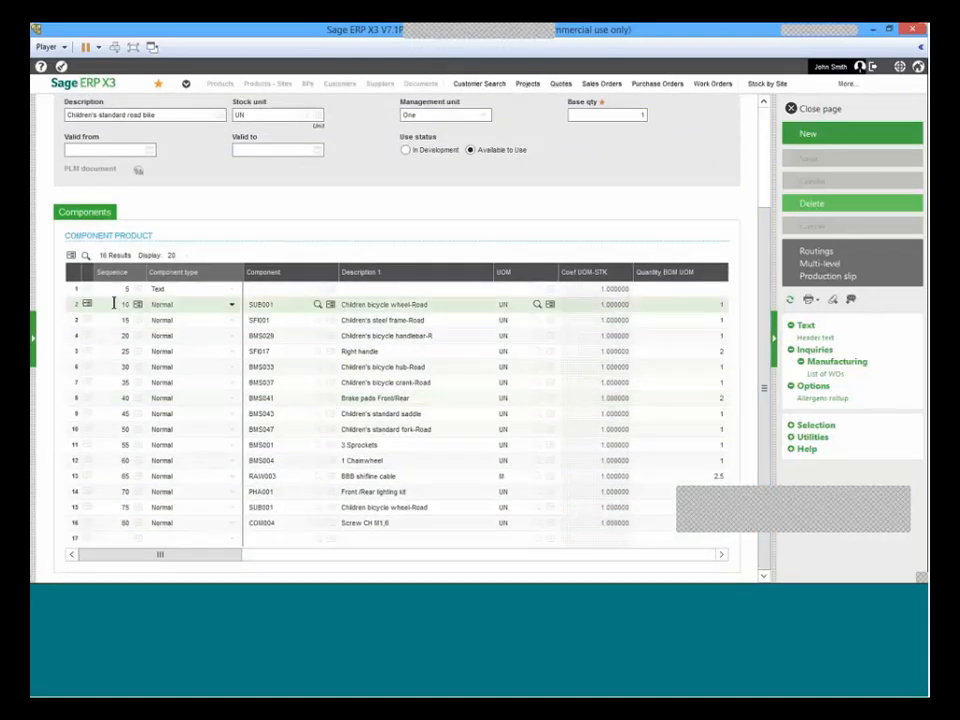
left_click(190, 304)
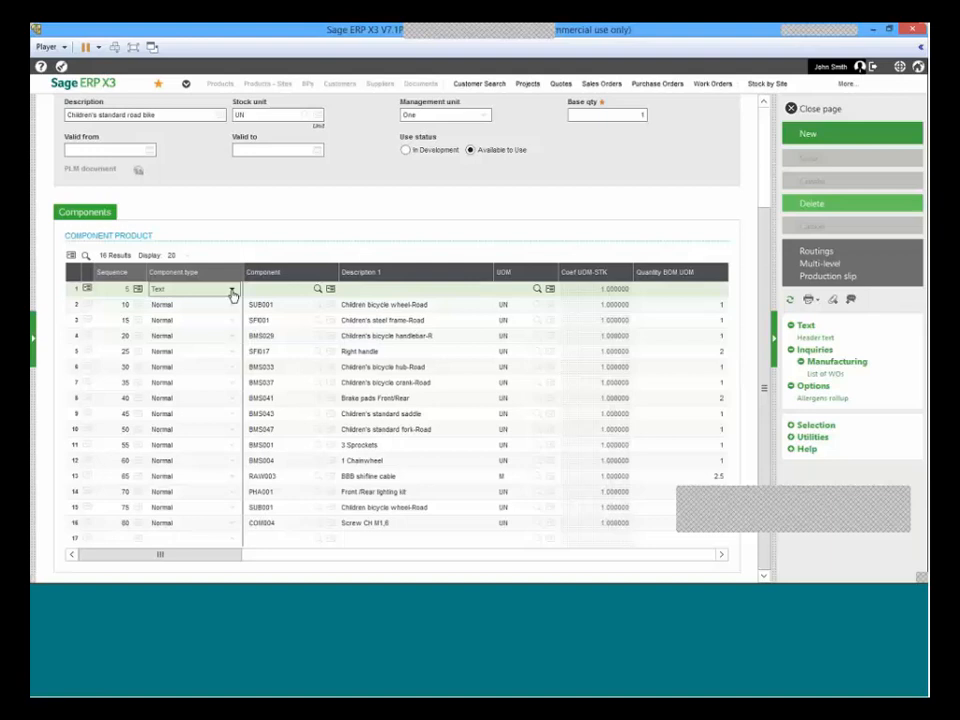
left_click(232, 288)
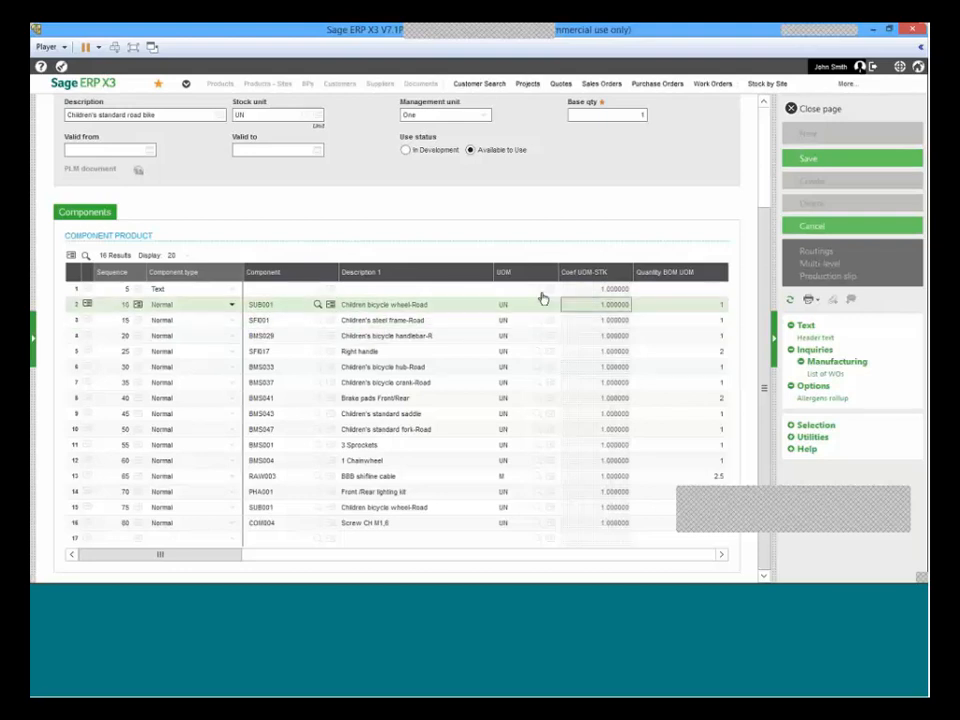
left_click(520, 304)
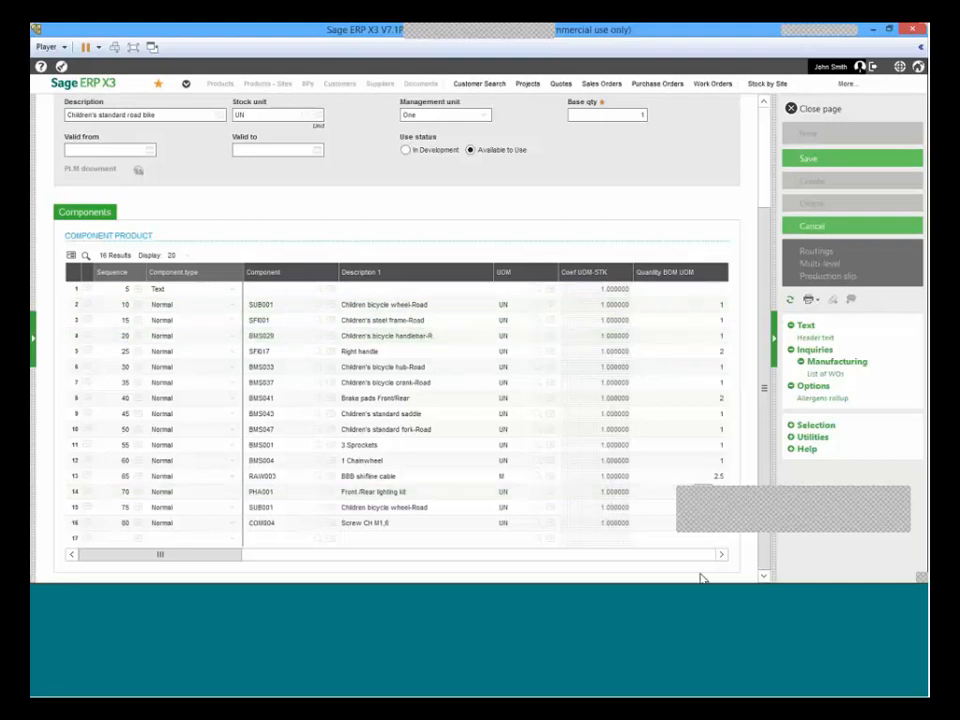
left_click(722, 554)
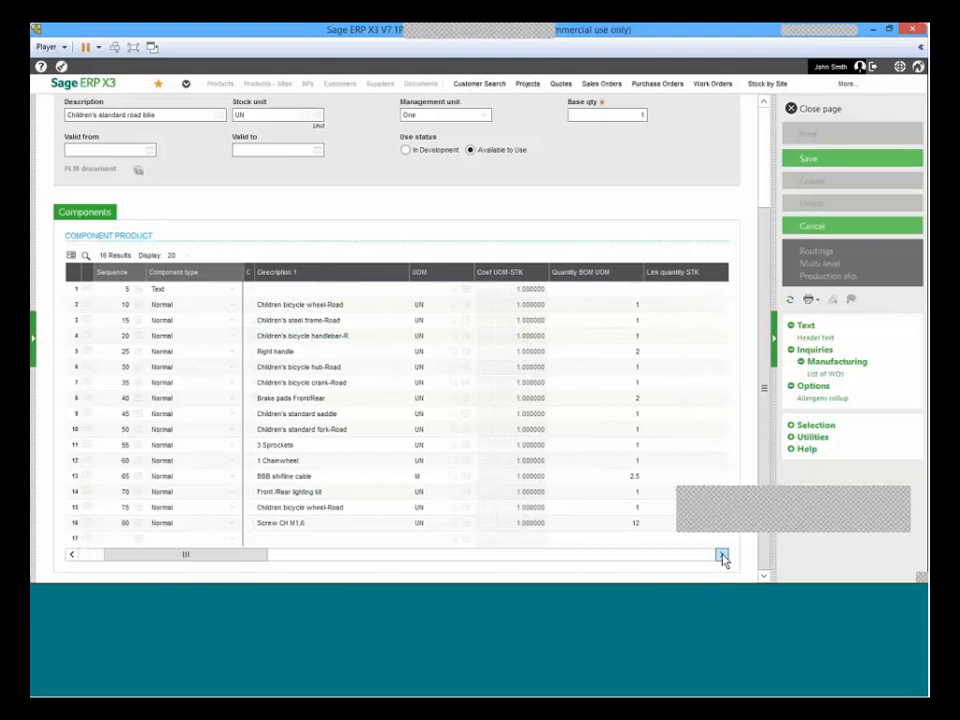
Scroll the grid to quantity, link and rounding columns; view line 3's link code choices.
left_click(722, 555)
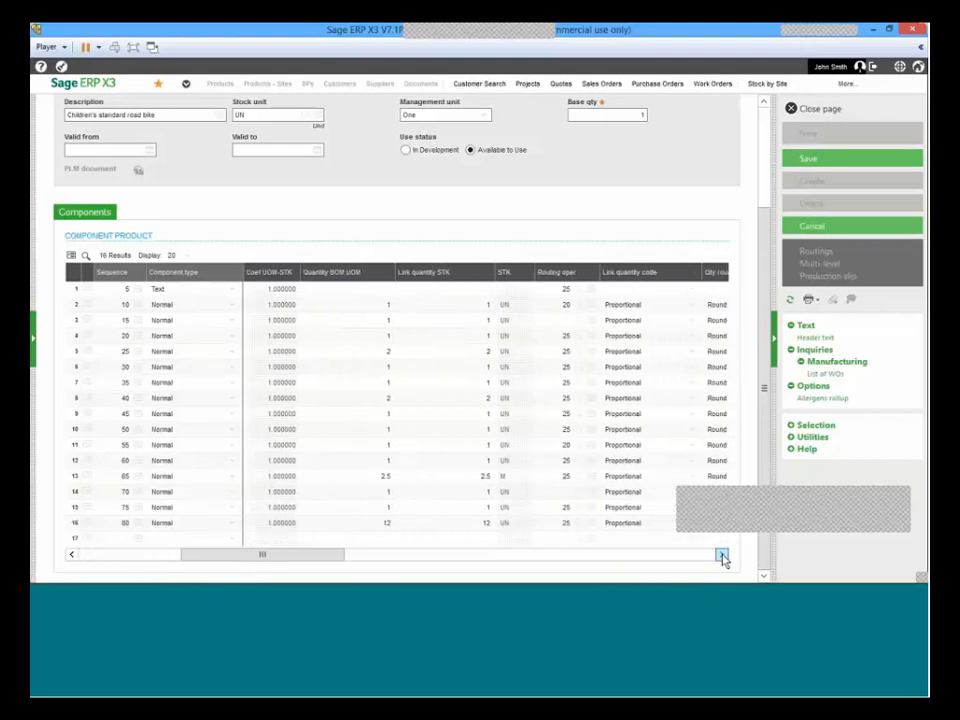
left_click(722, 554)
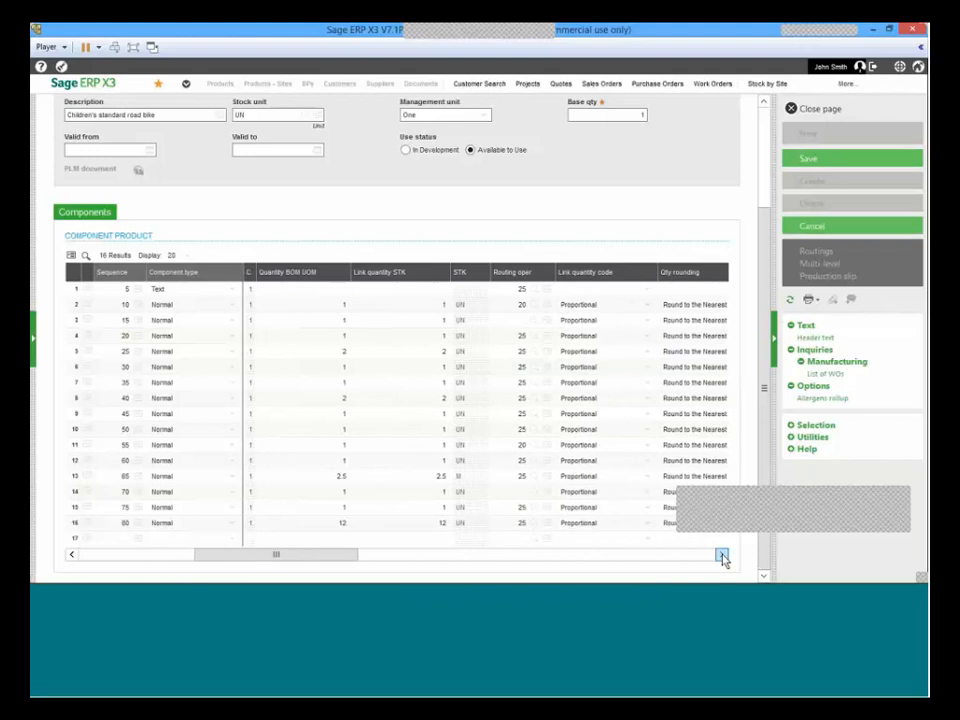
left_click(722, 554)
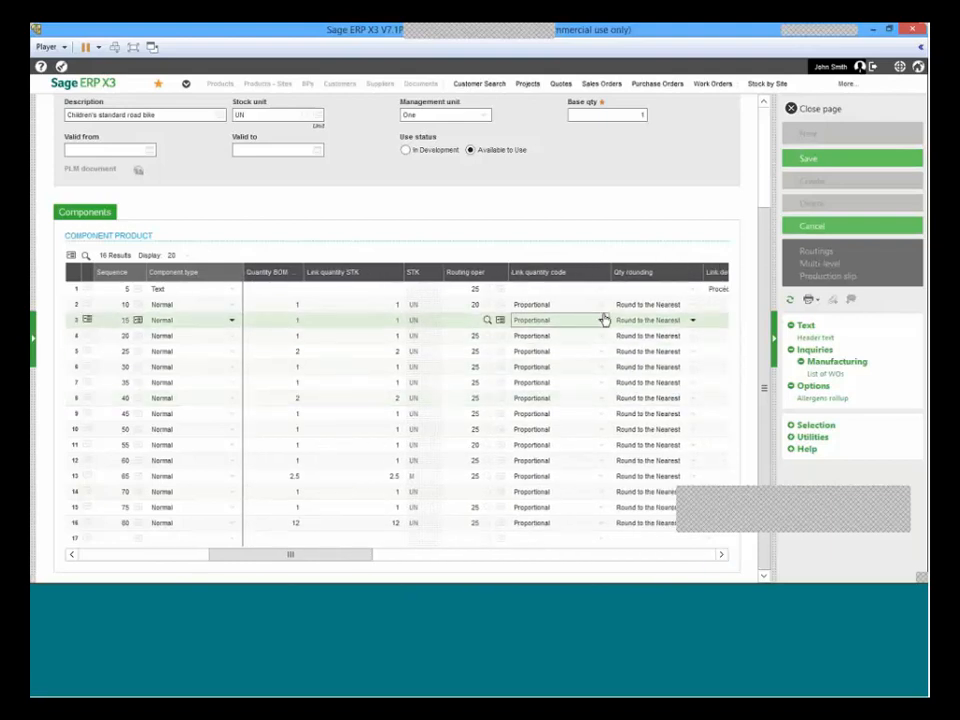
left_click(600, 304)
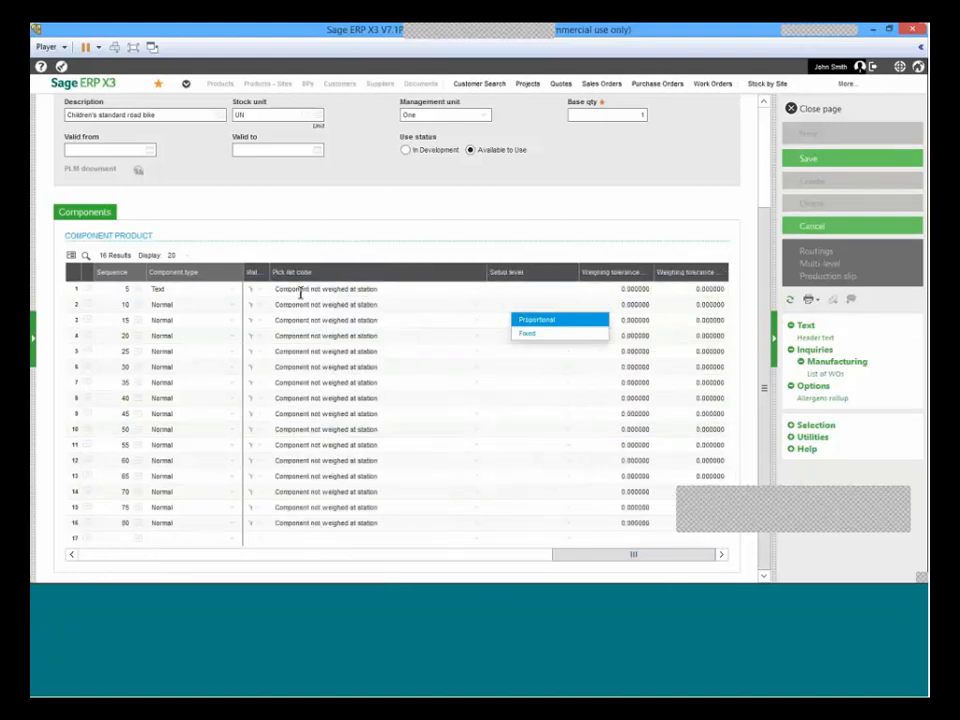
Check line 3's pick list code, then scroll back to component descriptions.
left_click(300, 320)
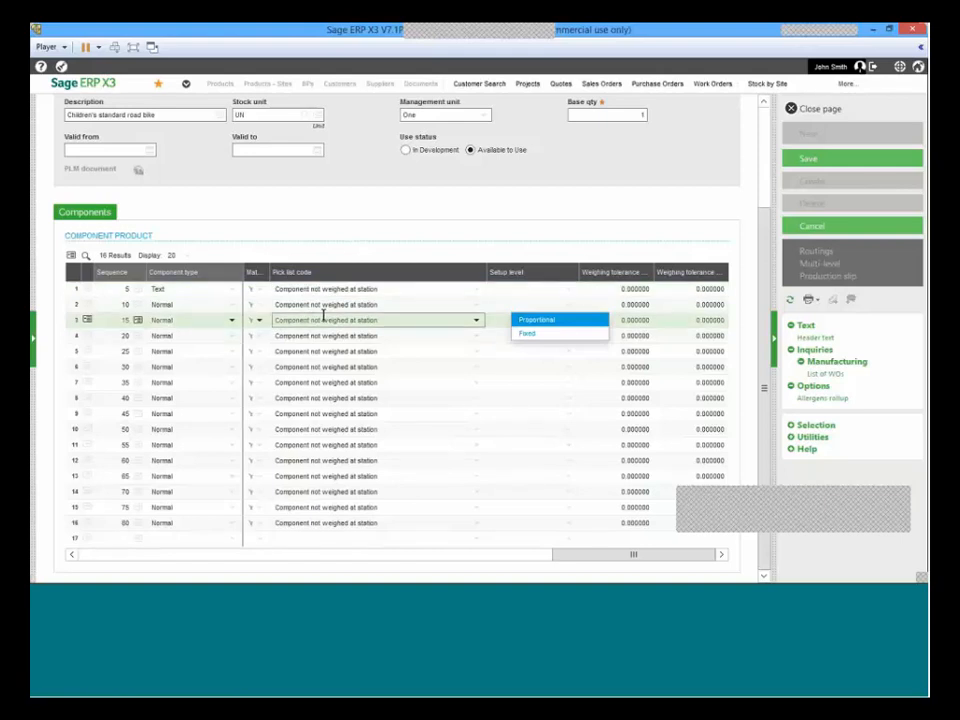
mouse_move(447, 327)
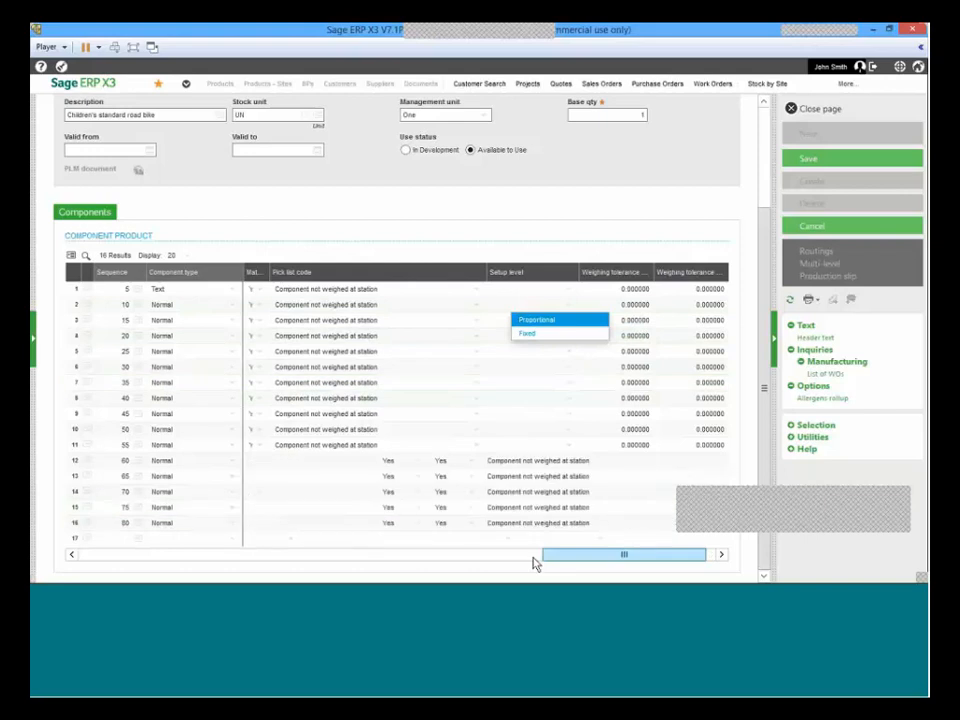
left_click_drag(623, 554, 266, 554)
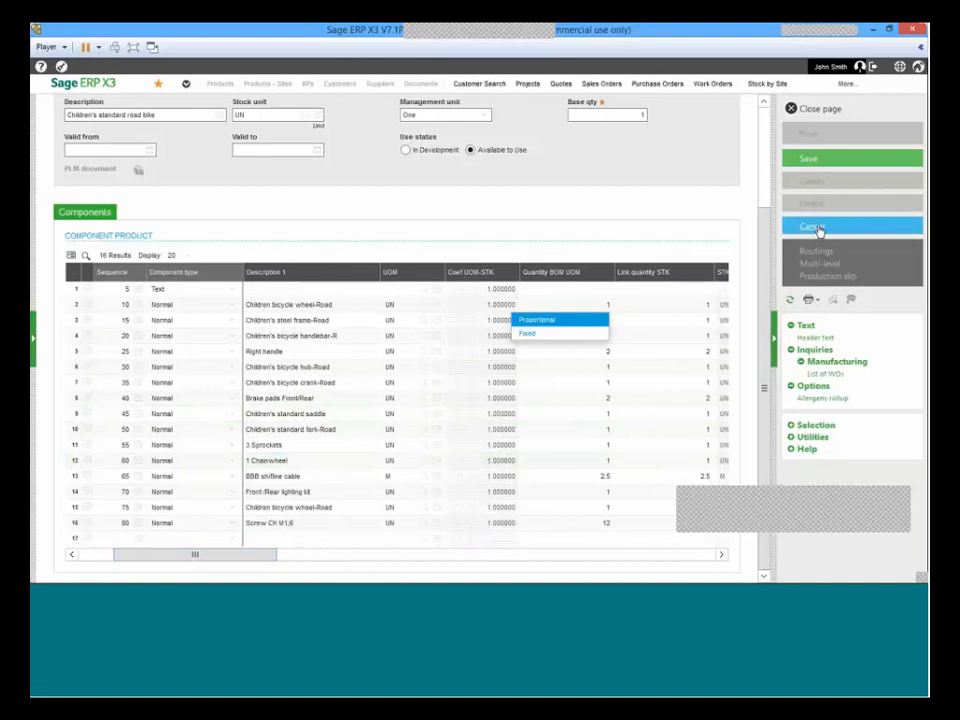
Cancel the unsaved changes to FIN001's manufacturing BOM.
left_click(812, 225)
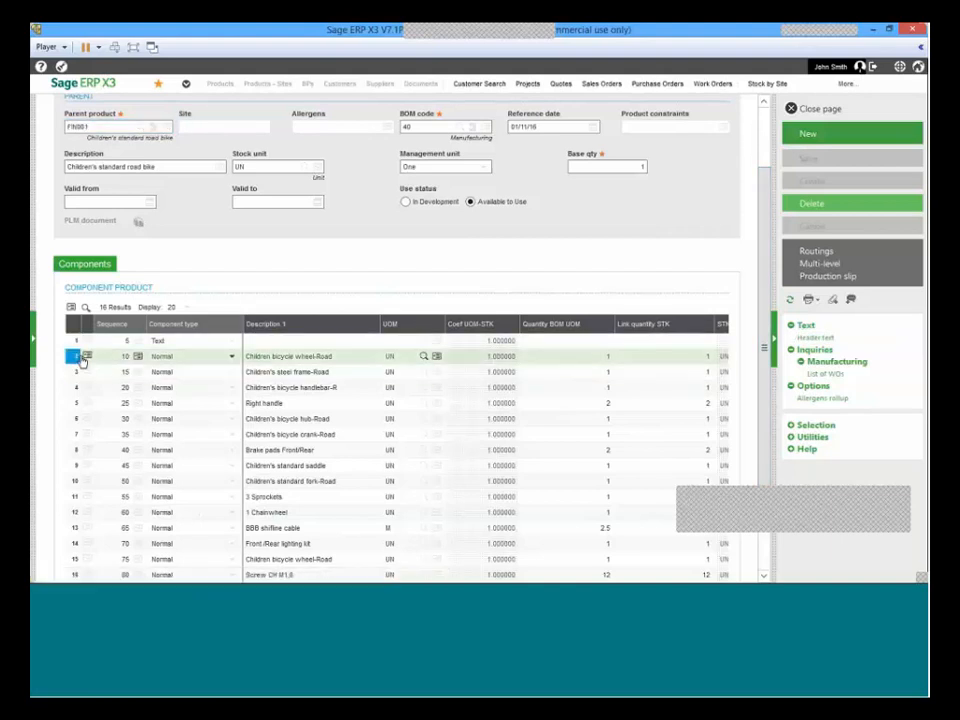
Open the line Actions menu for the bicycle wheel row in FIN001's Components grid.
left_click(86, 356)
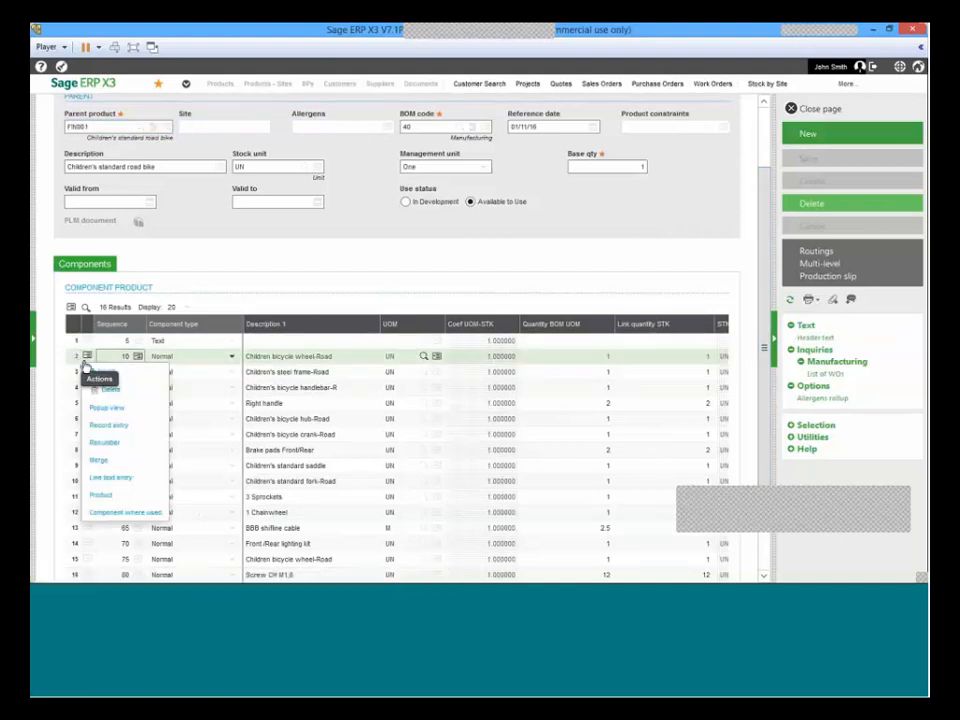
mouse_move(107, 408)
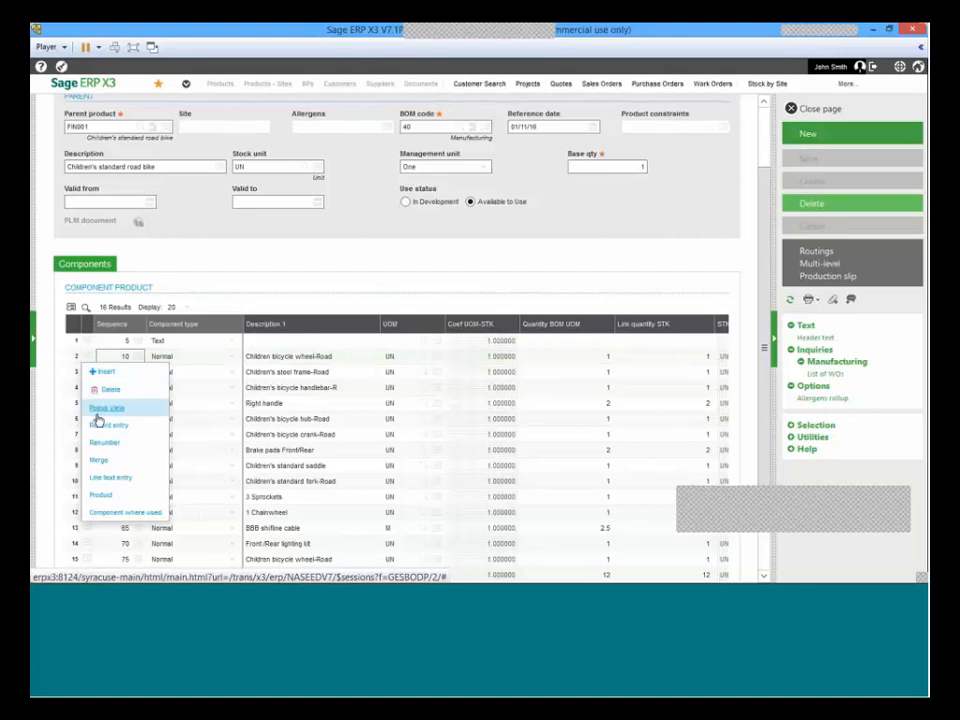
mouse_move(98, 460)
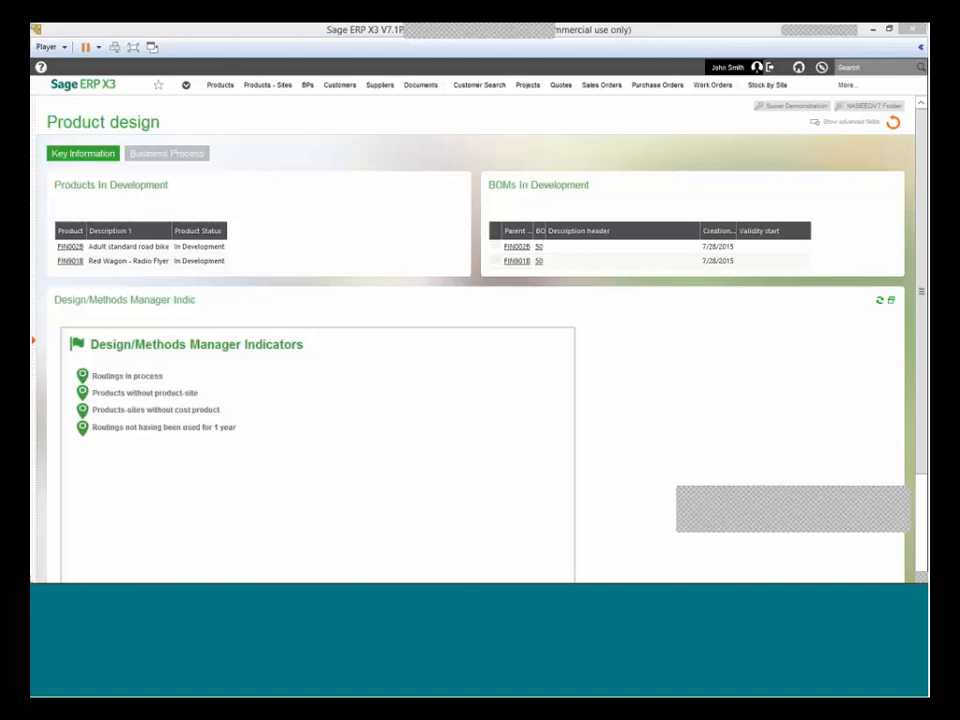
mouse_move(81, 196)
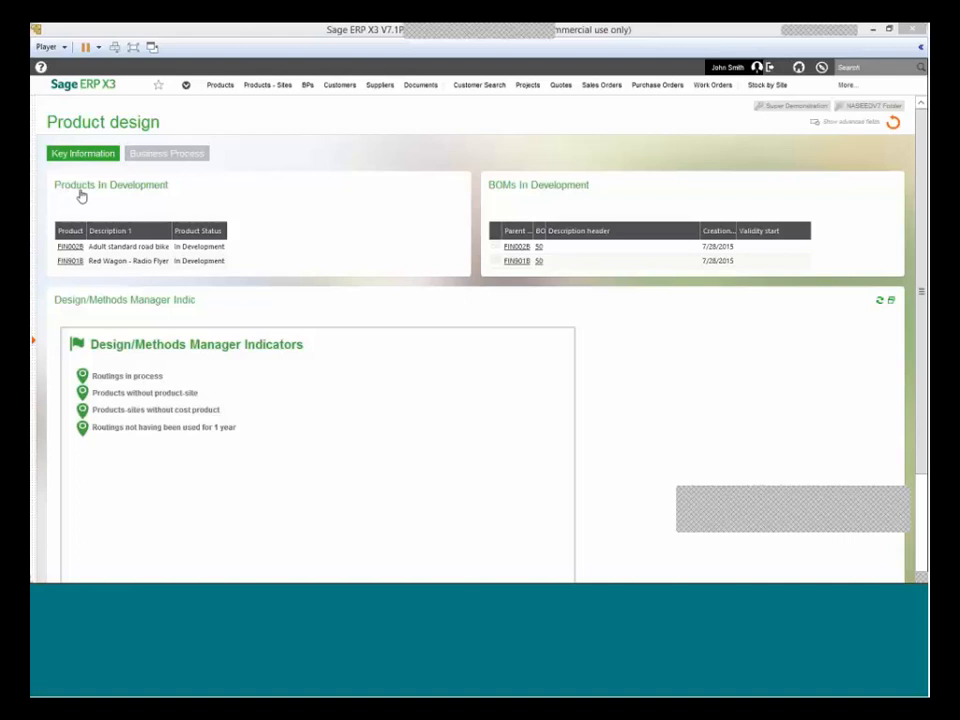
mouse_move(90, 193)
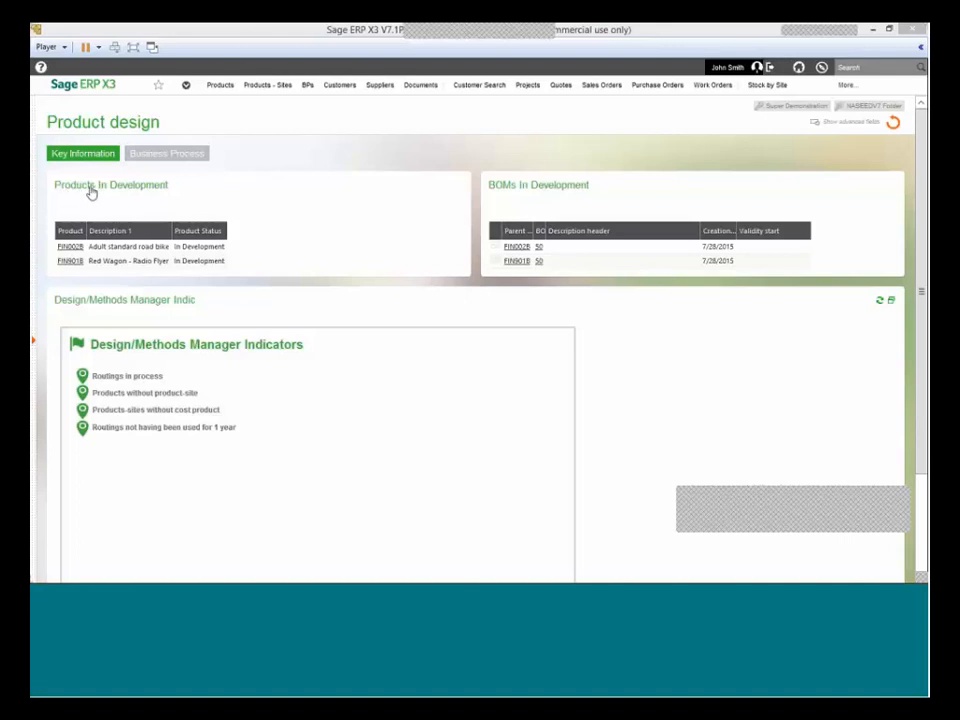
mouse_move(532, 190)
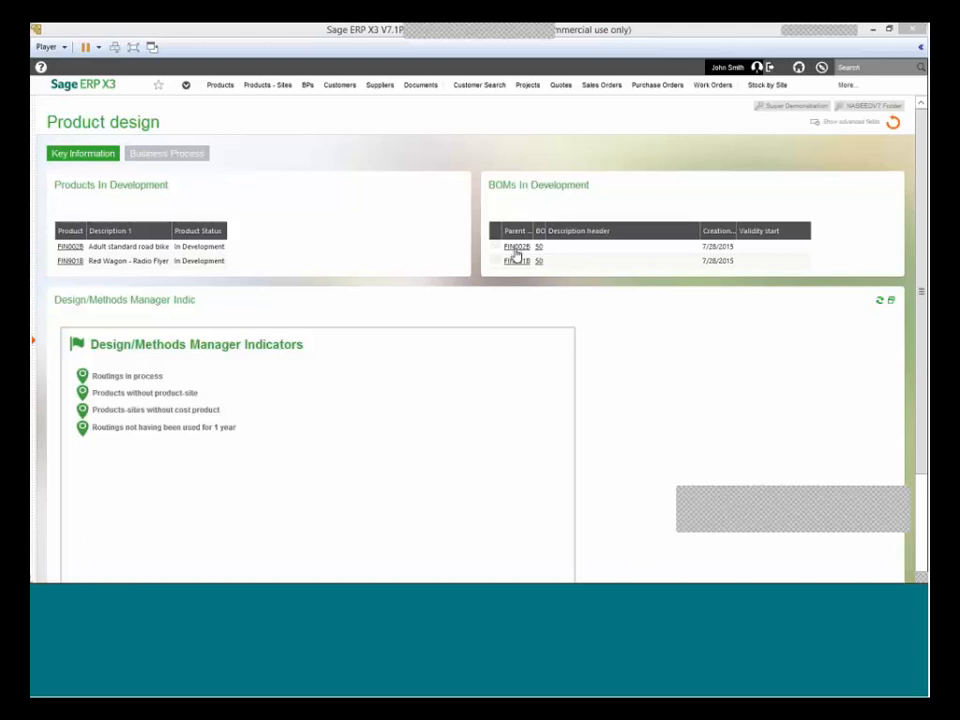
mouse_move(219, 275)
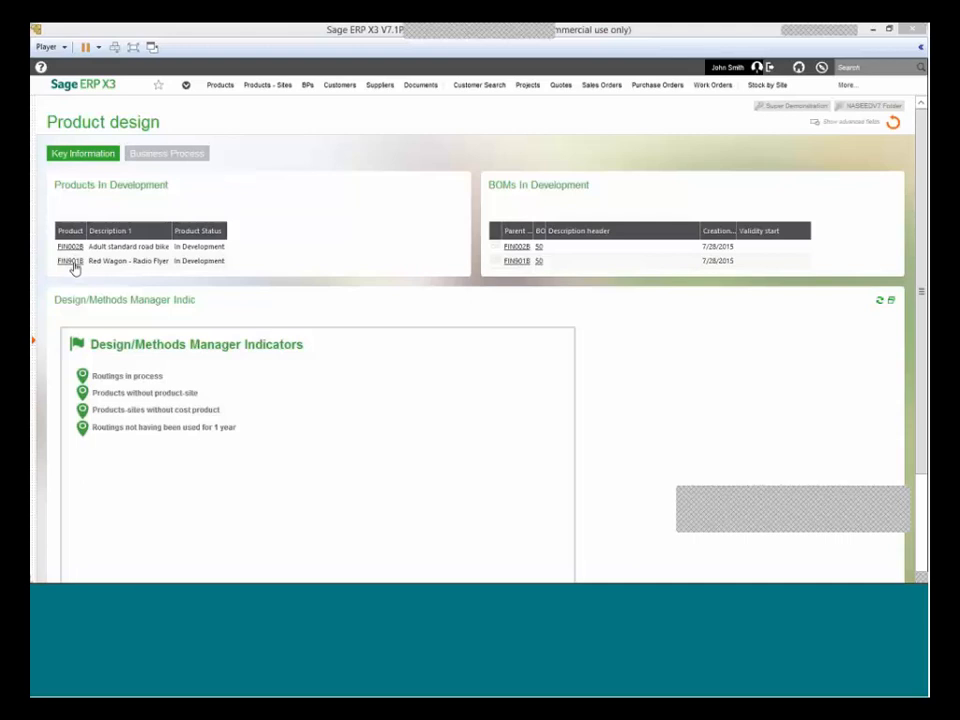
mouse_move(385, 265)
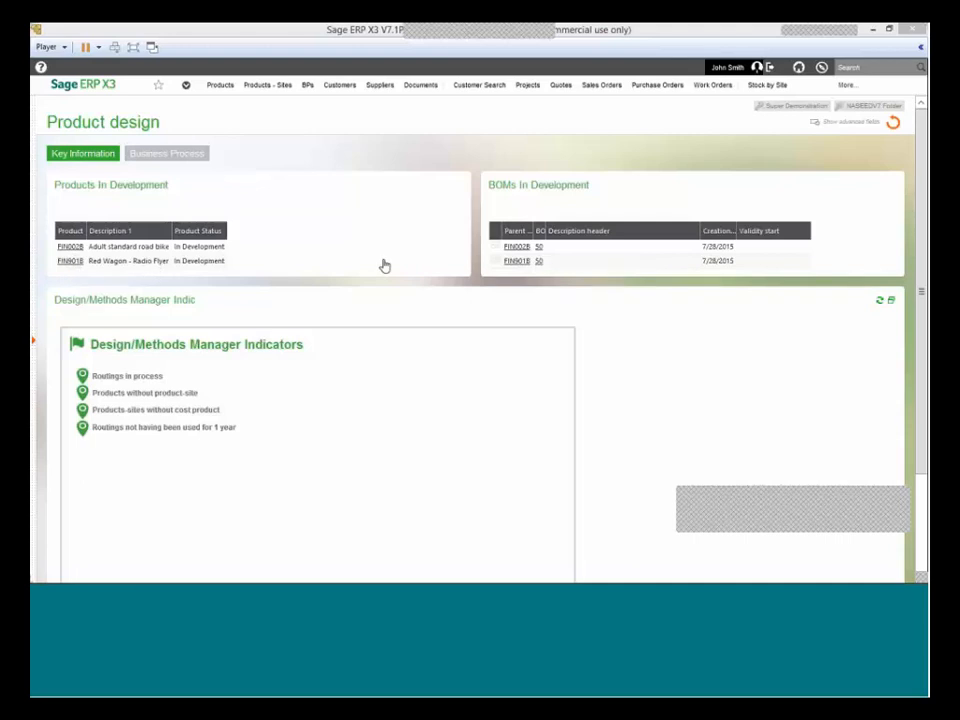